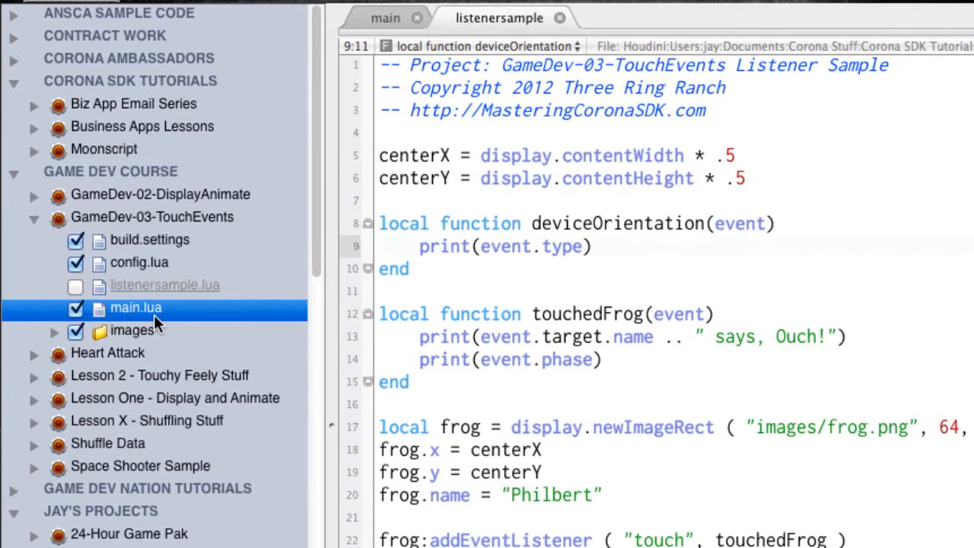
mouse_move(155, 323)
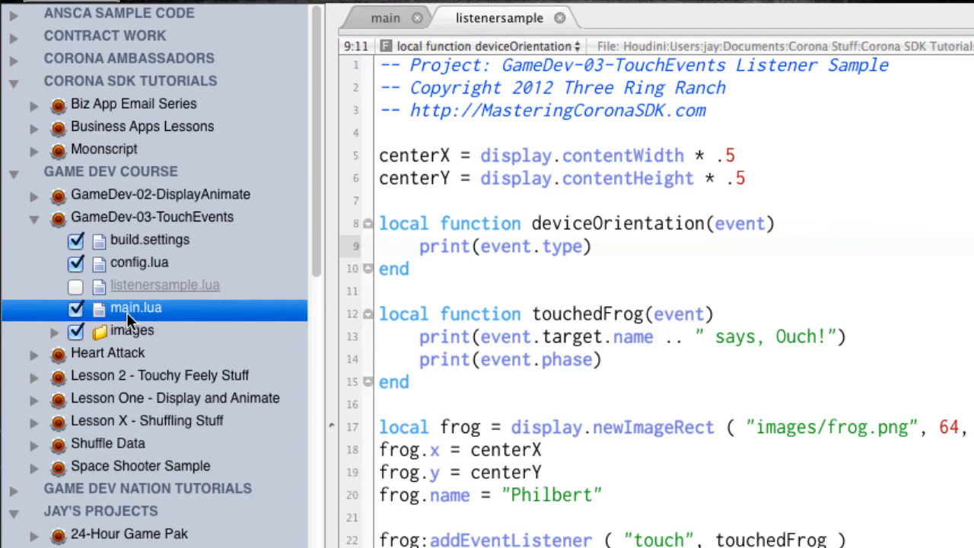
mouse_move(210, 326)
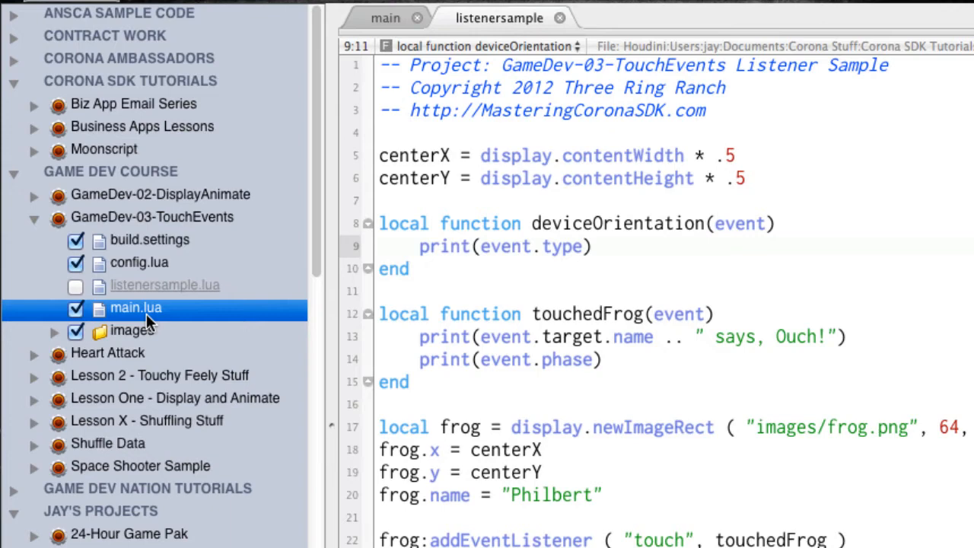
mouse_move(134, 315)
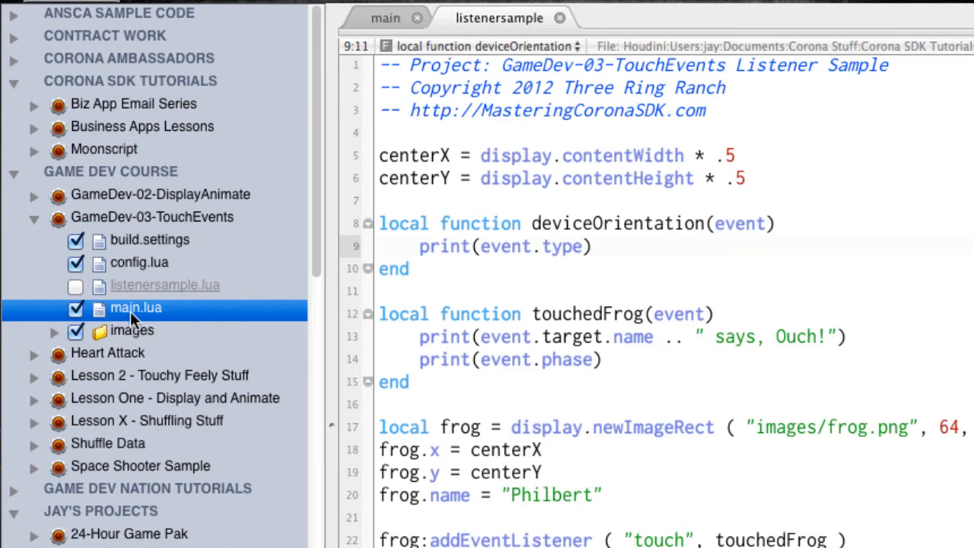
mouse_move(174, 327)
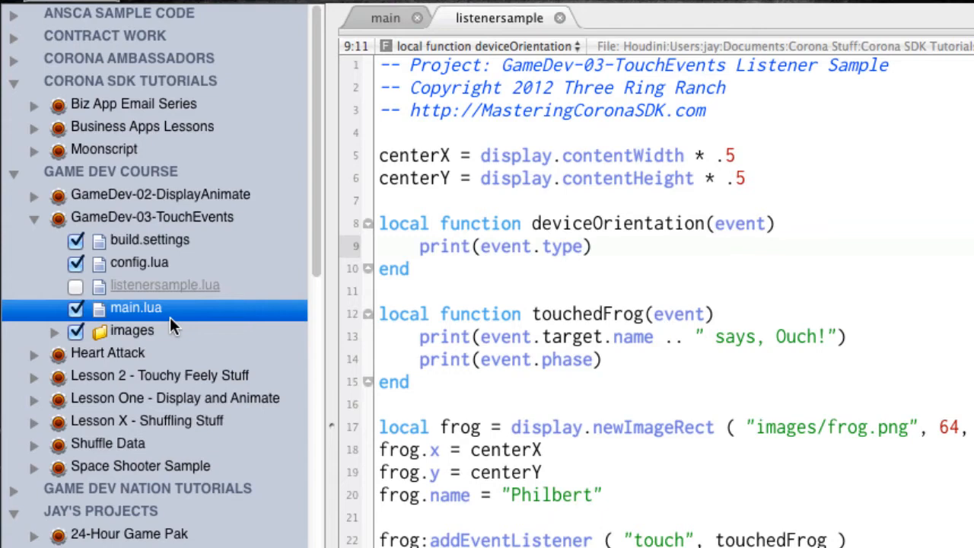
mouse_move(165, 326)
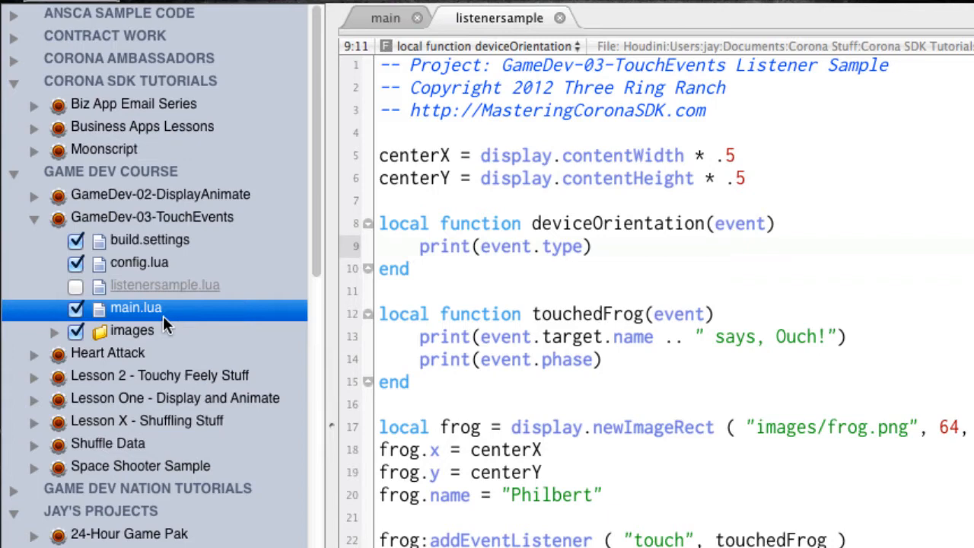
mouse_move(122, 312)
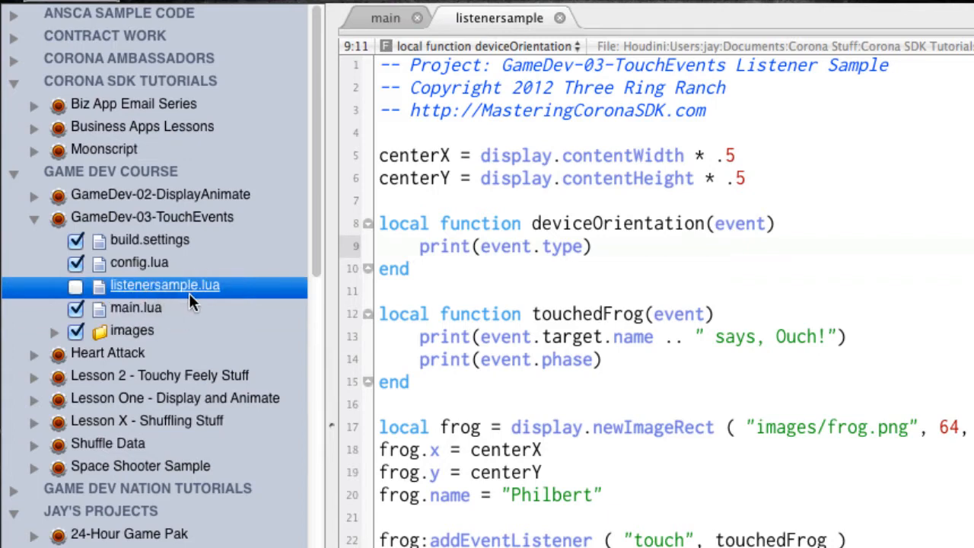
mouse_move(213, 299)
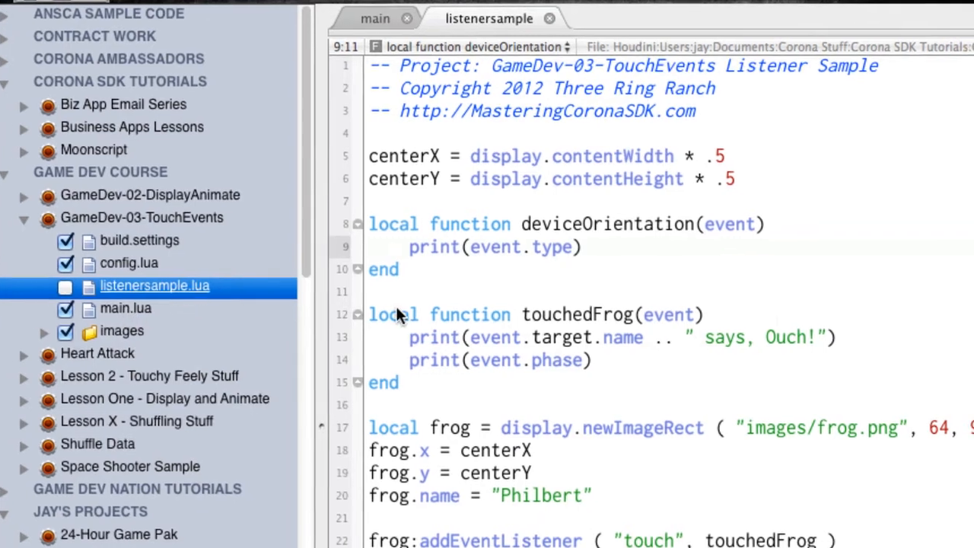
Show listenersample.lua's properties: excluded from the build, aliased as main.lua.
click(957, 18)
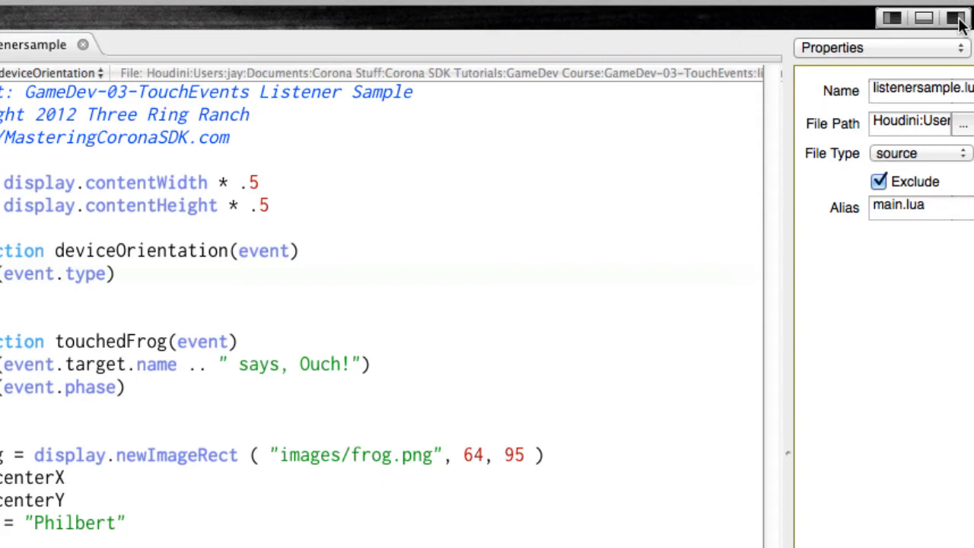
mouse_move(784, 454)
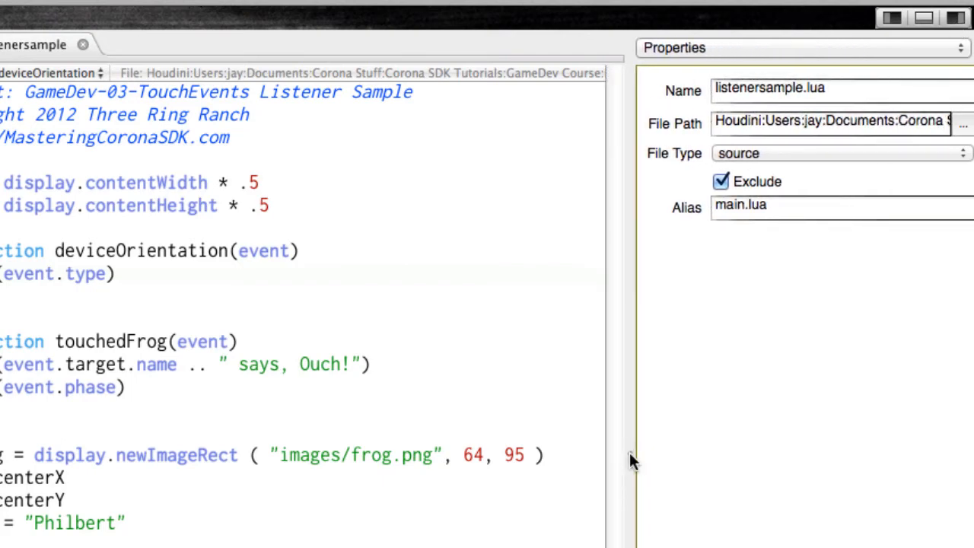
mouse_move(494, 303)
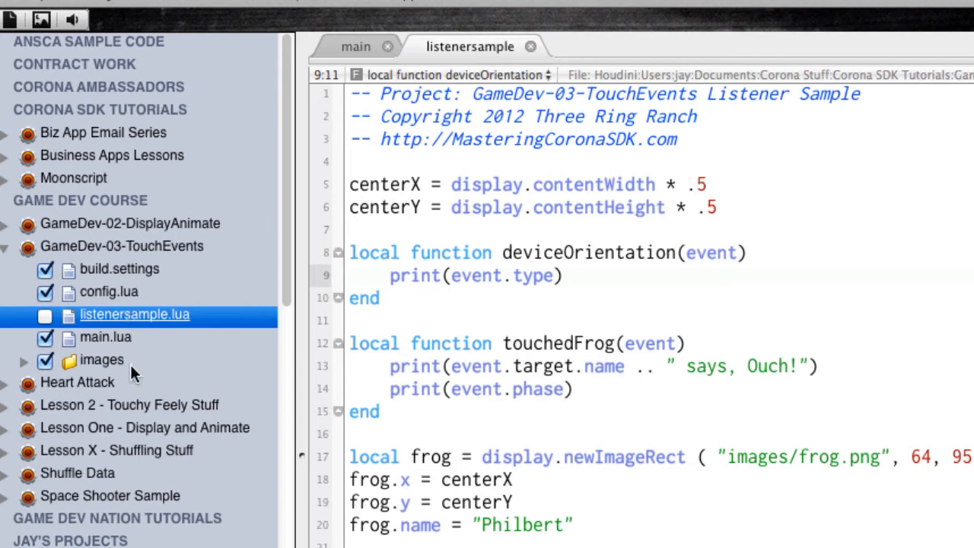
mouse_move(140, 373)
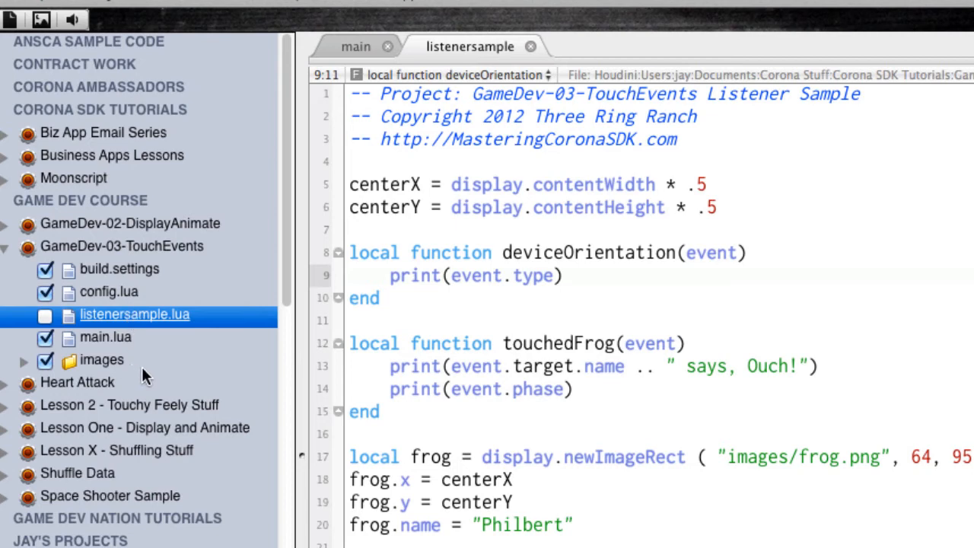
mouse_move(173, 372)
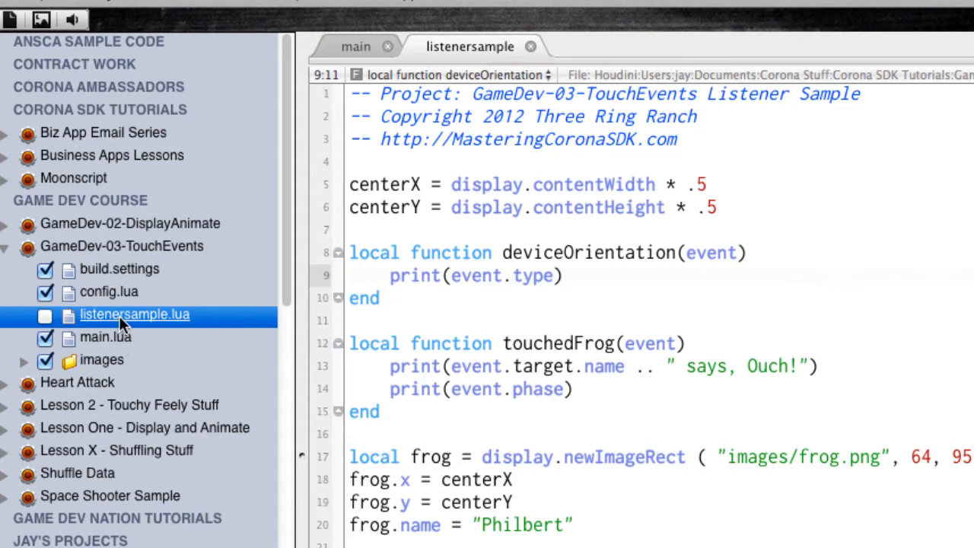
mouse_move(170, 331)
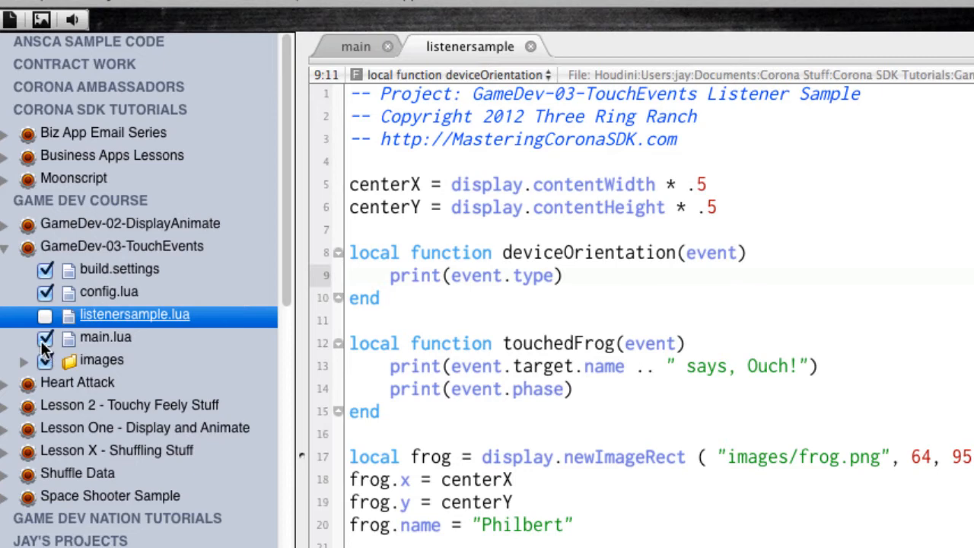
Exclude main.lua, include listenersample.lua, and launch the project in the Corona Simulator.
click(46, 337)
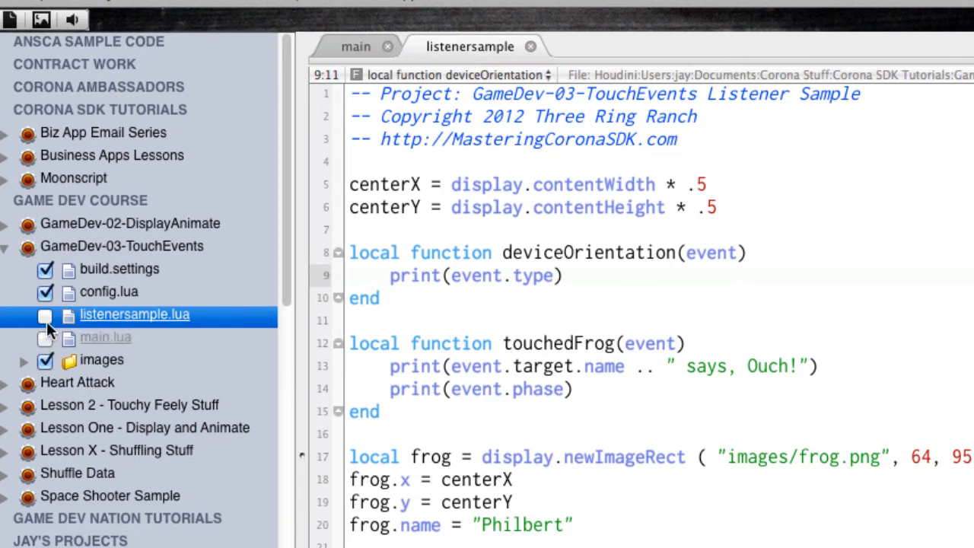
click(46, 318)
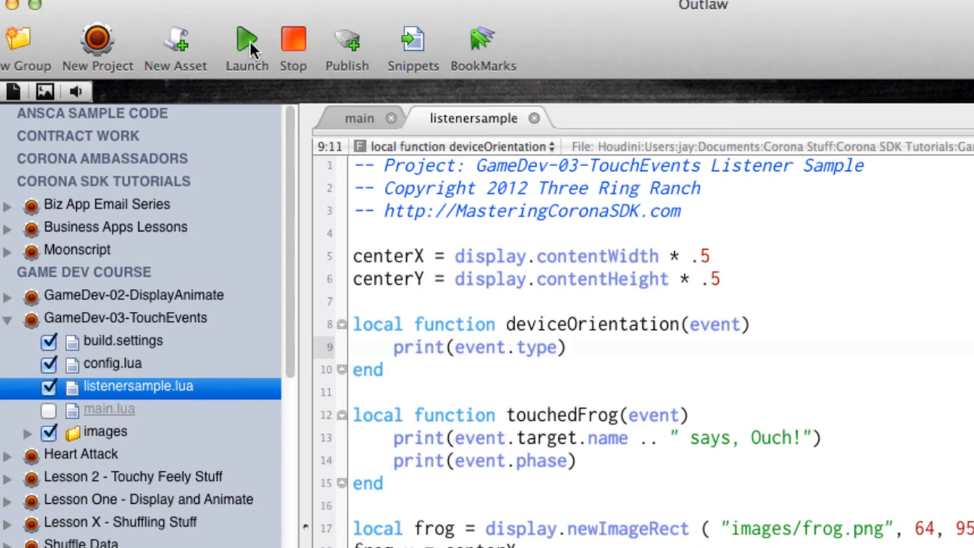
mouse_move(246, 45)
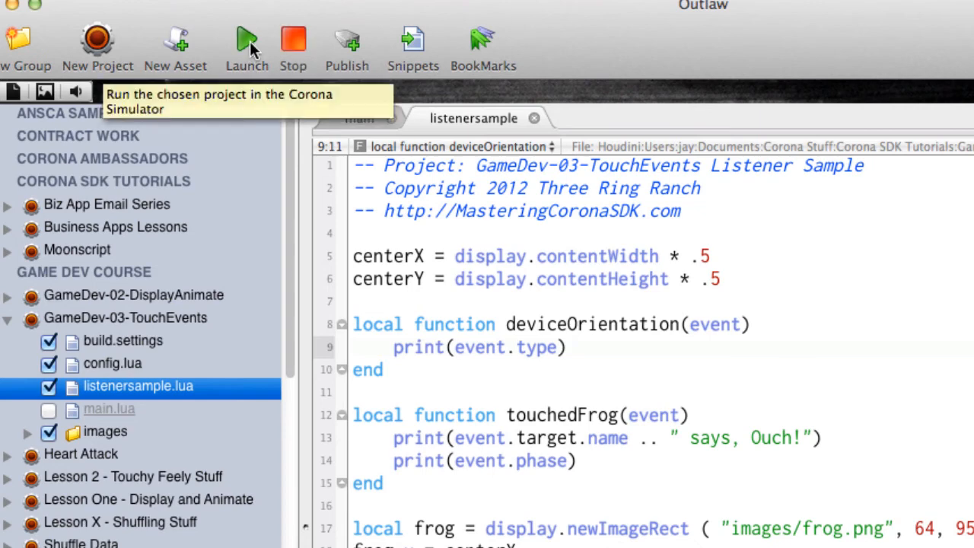
click(246, 43)
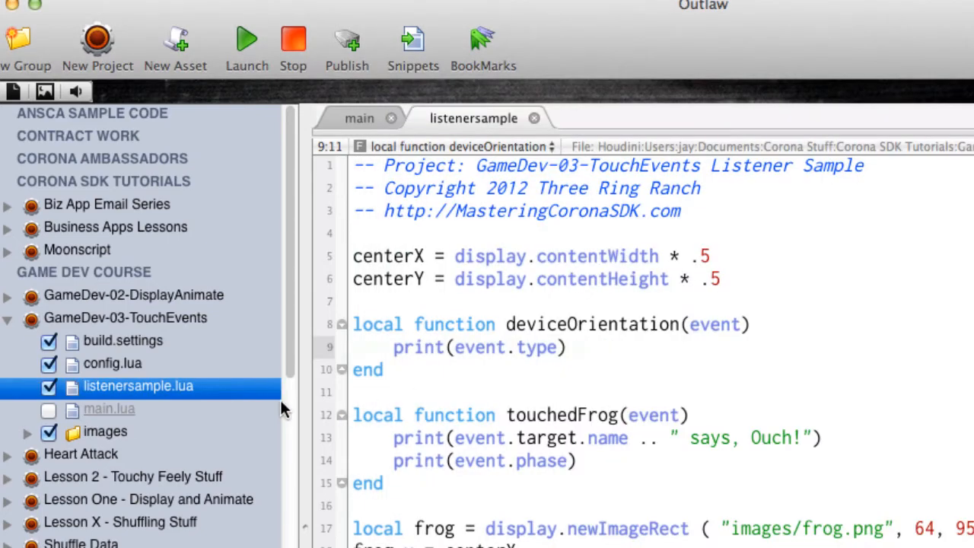
Swap back to main.lua included and listenersample.lua excluded, then launch in the Simulator.
click(49, 386)
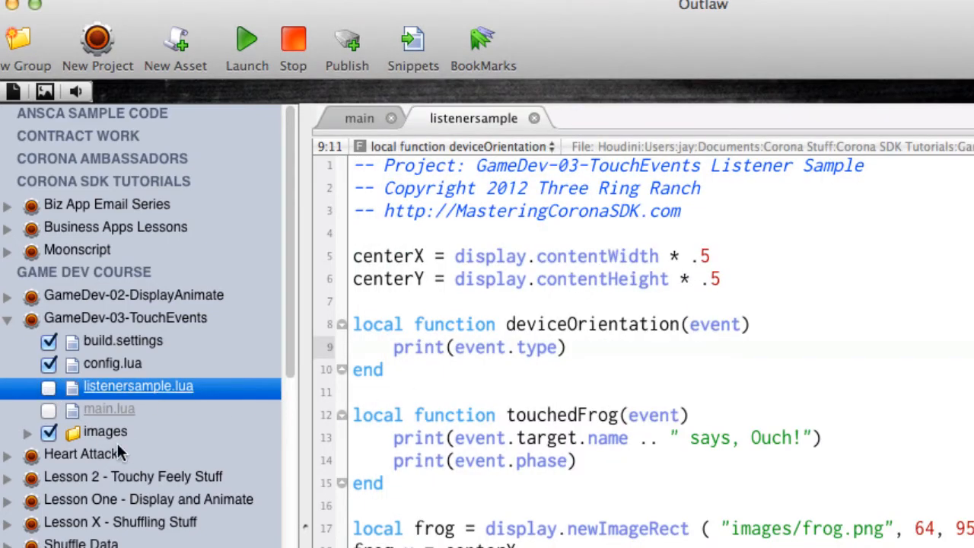
click(49, 408)
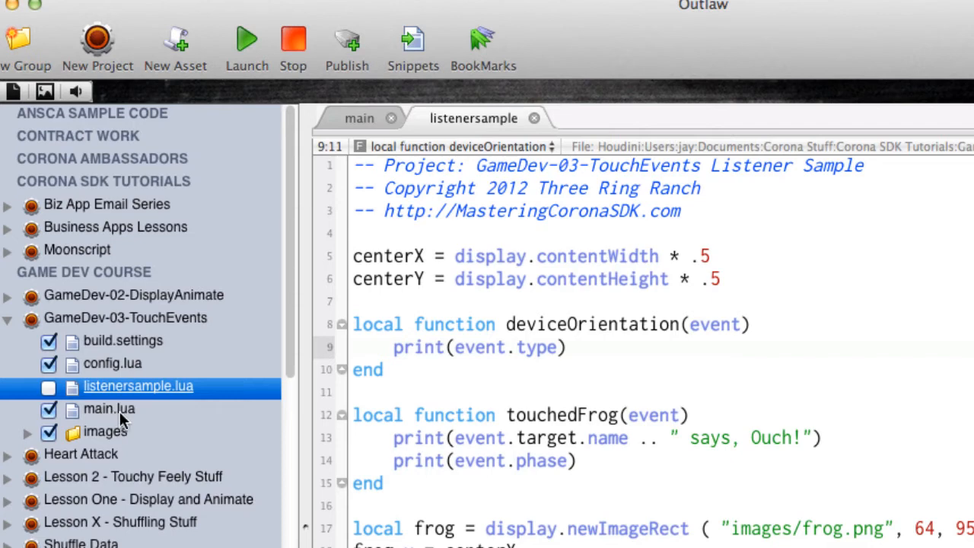
mouse_move(237, 73)
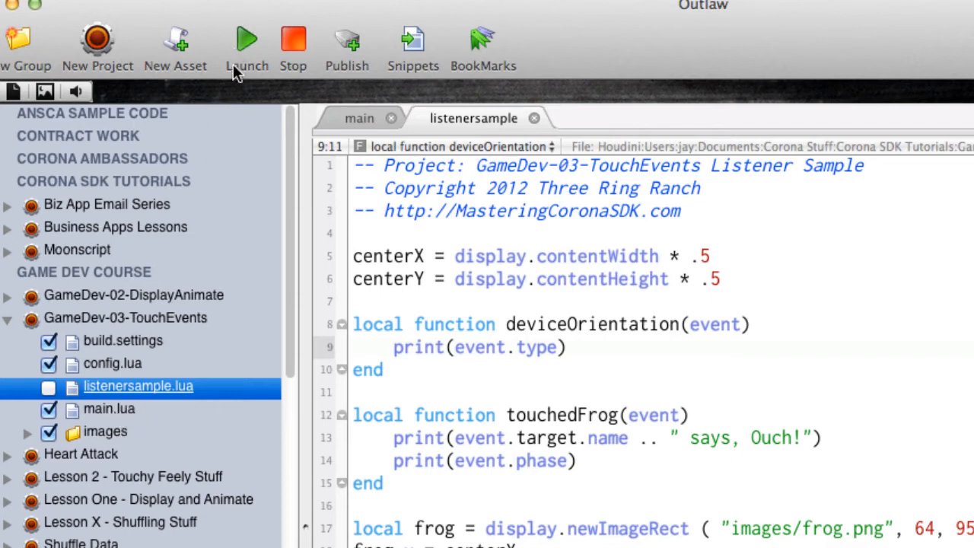
click(247, 37)
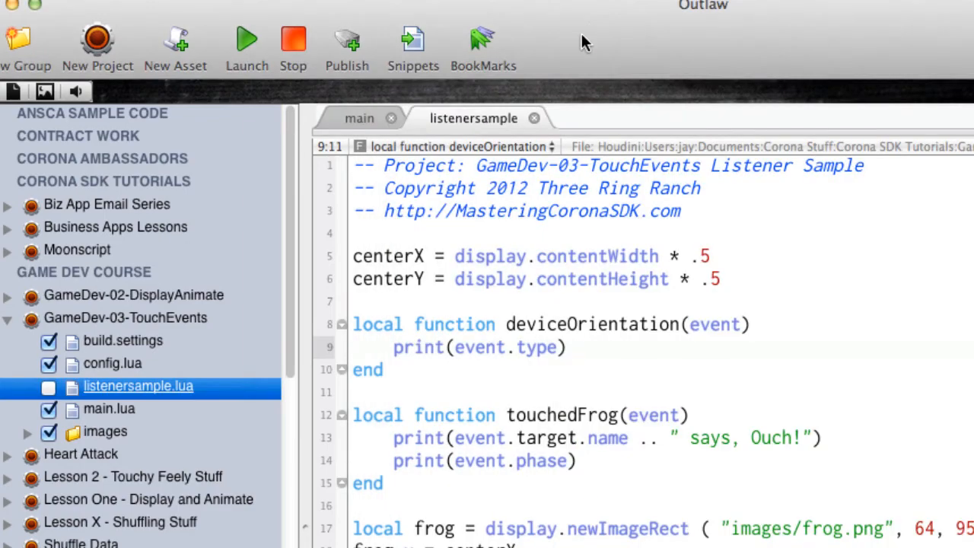
mouse_move(280, 373)
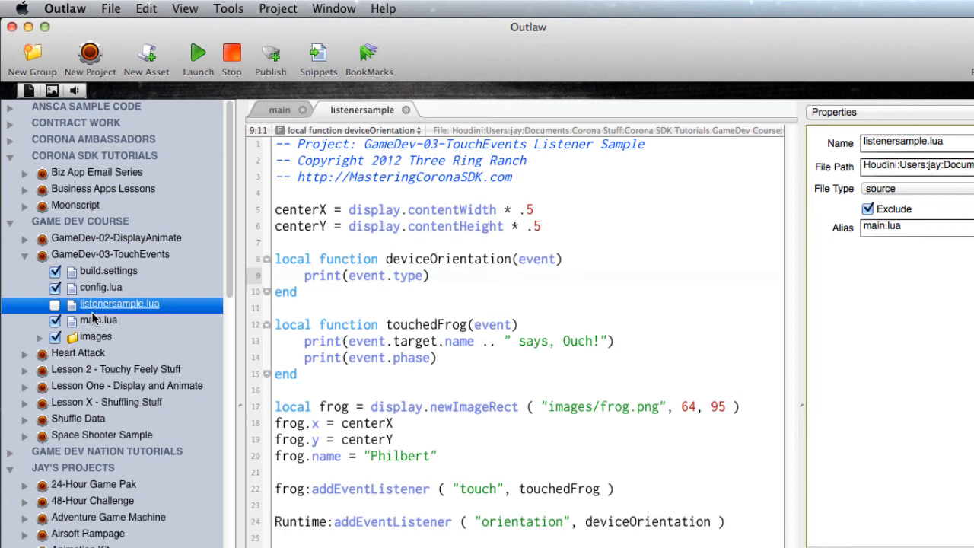
mouse_move(168, 316)
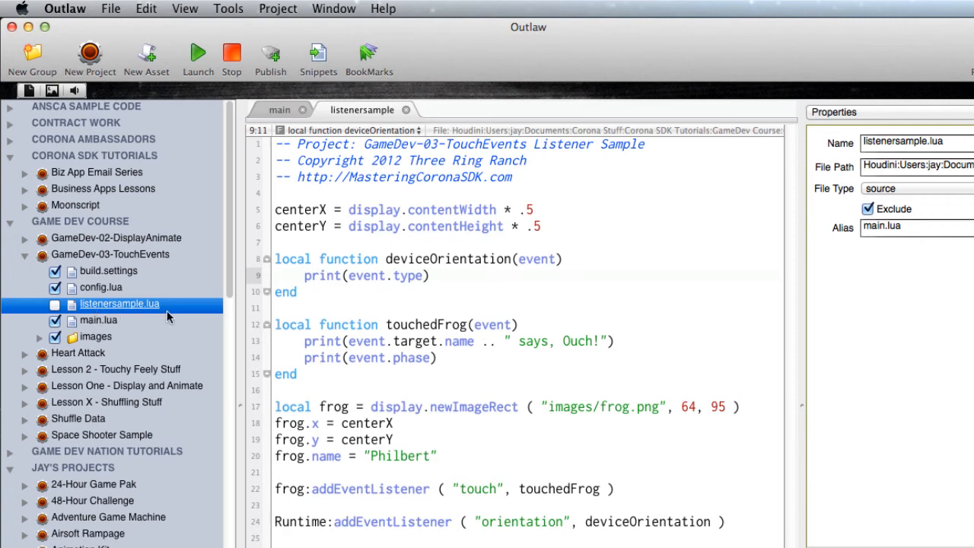
mouse_move(388, 321)
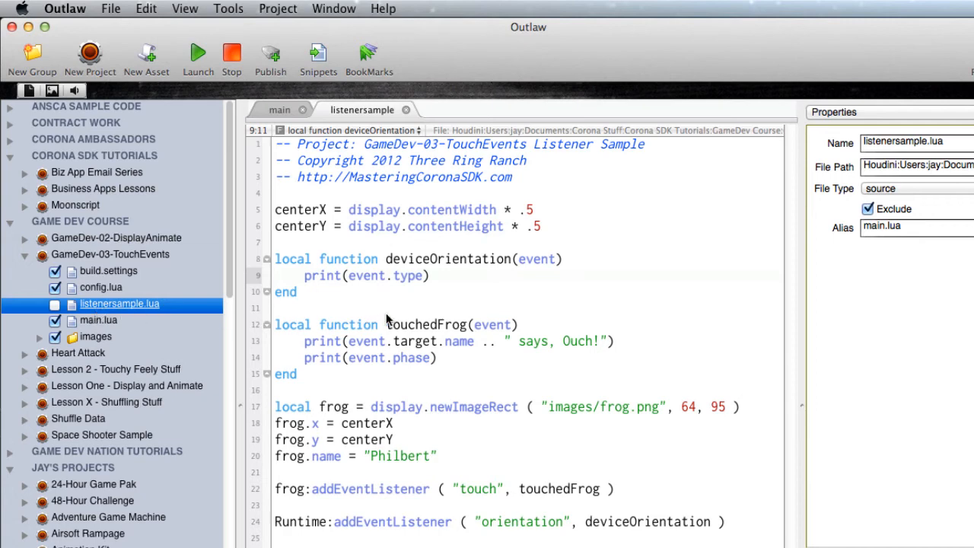